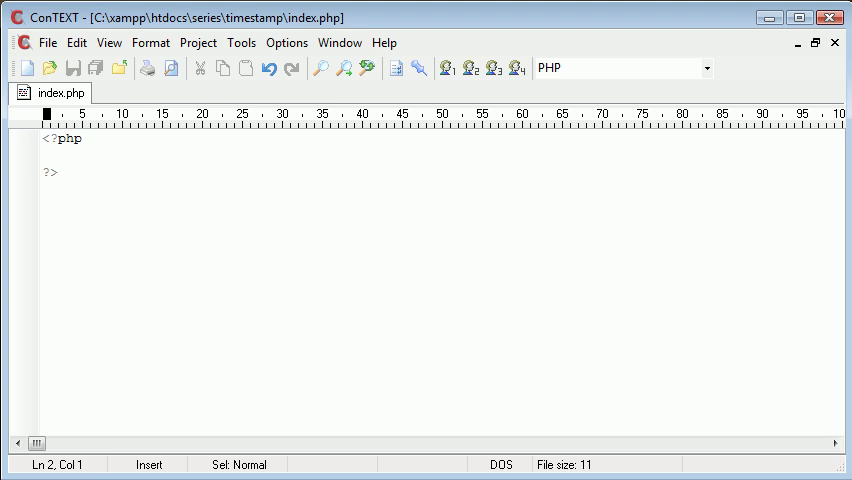
Write echo time(); between the PHP tags in index.php and save the file.
text(e)
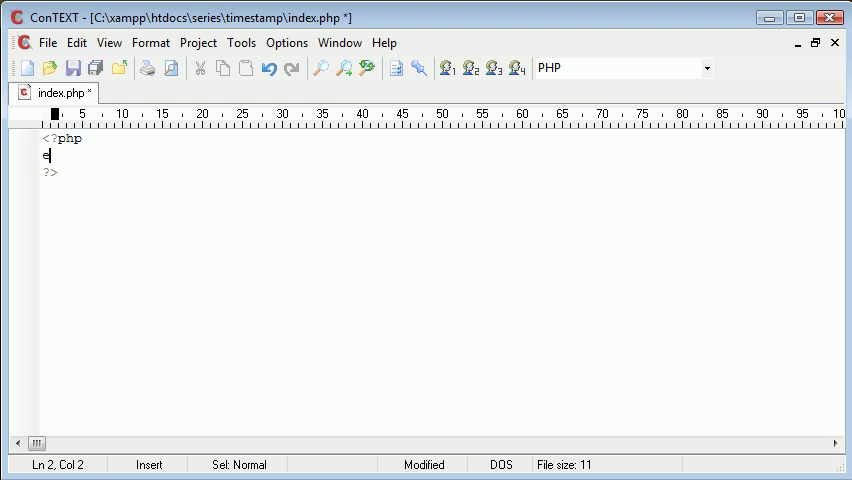
text(echo time ()
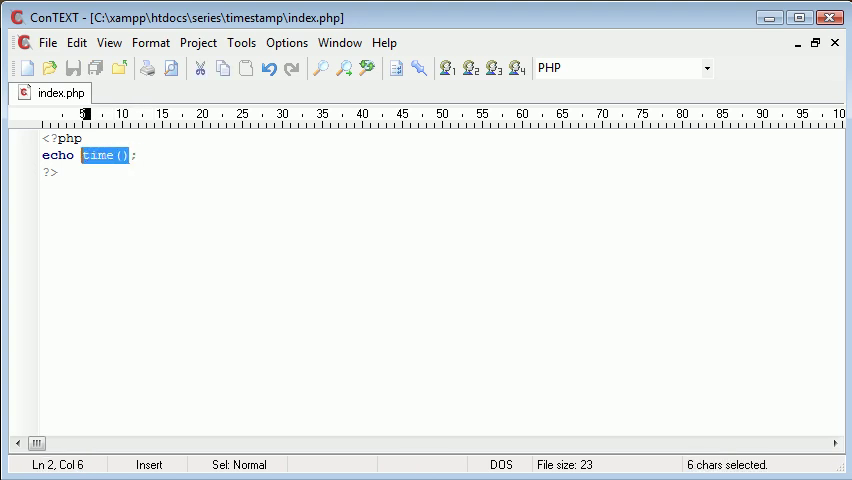
click(140, 156)
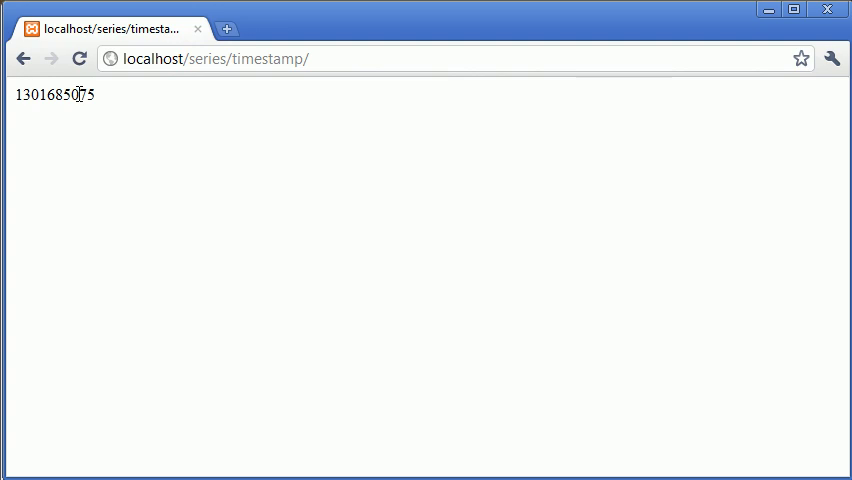
Reload localhost/series/timestamp repeatedly to watch the timestamp grow, then return to index.php.
click(80, 58)
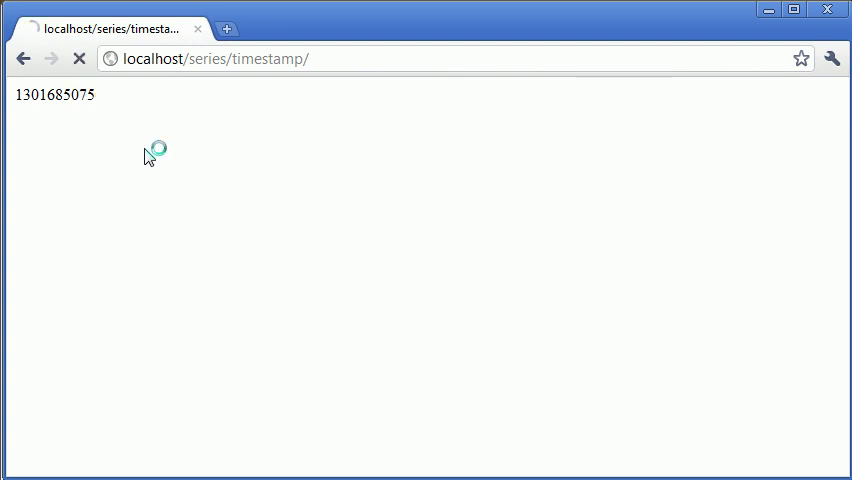
click(80, 58)
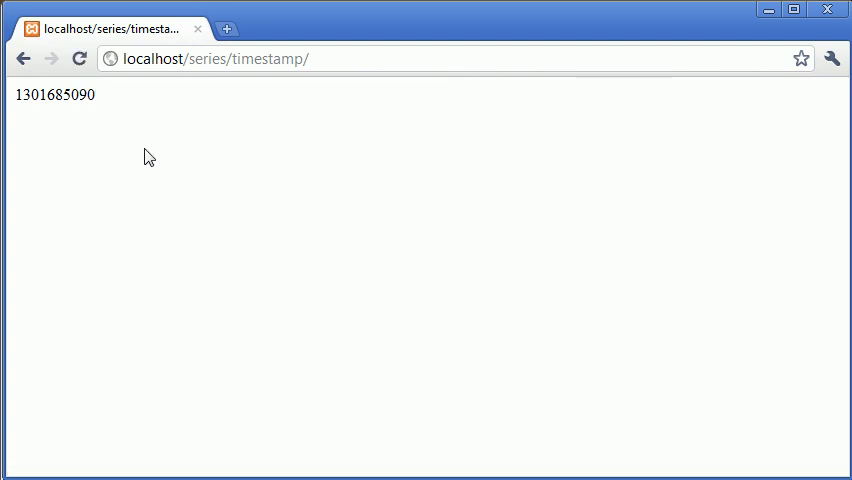
mouse_move(140, 212)
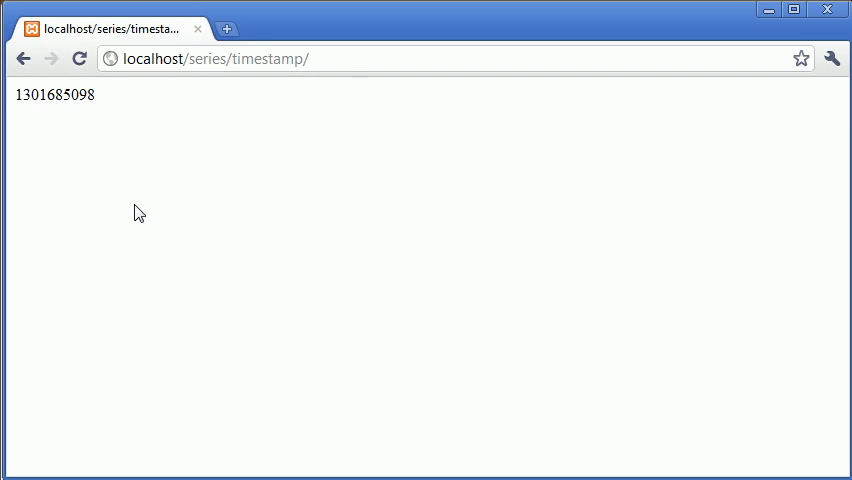
click(80, 58)
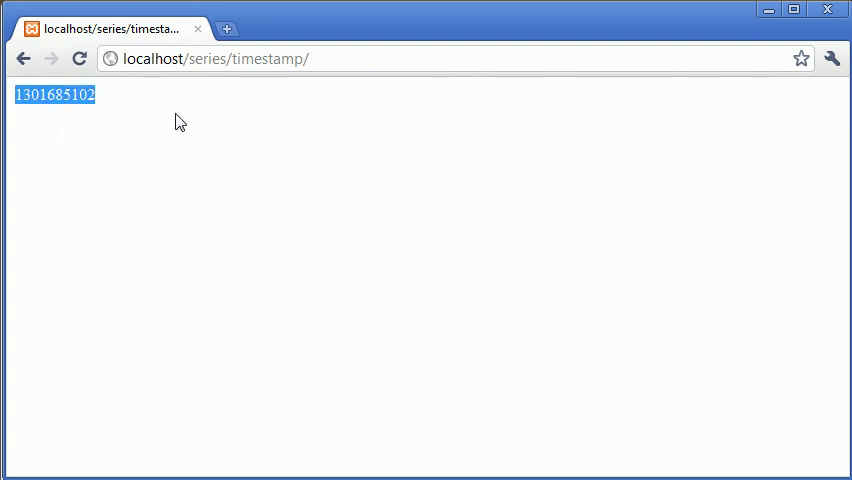
click(196, 156)
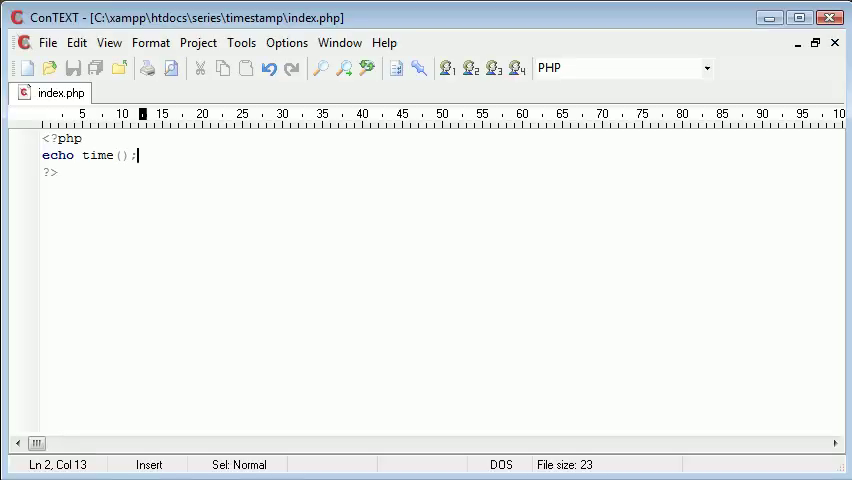
Replace the time() call in the echo line with the string 'The current time is '.
double_click(62, 156)
text('';)
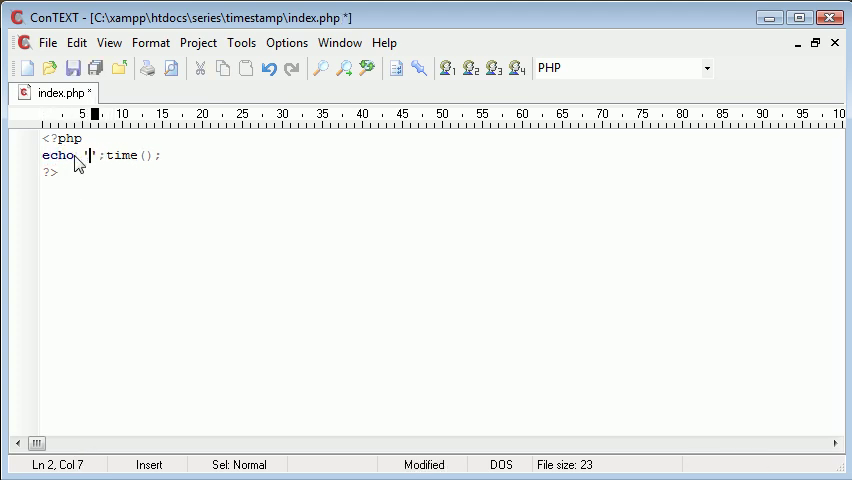
text(The cu)
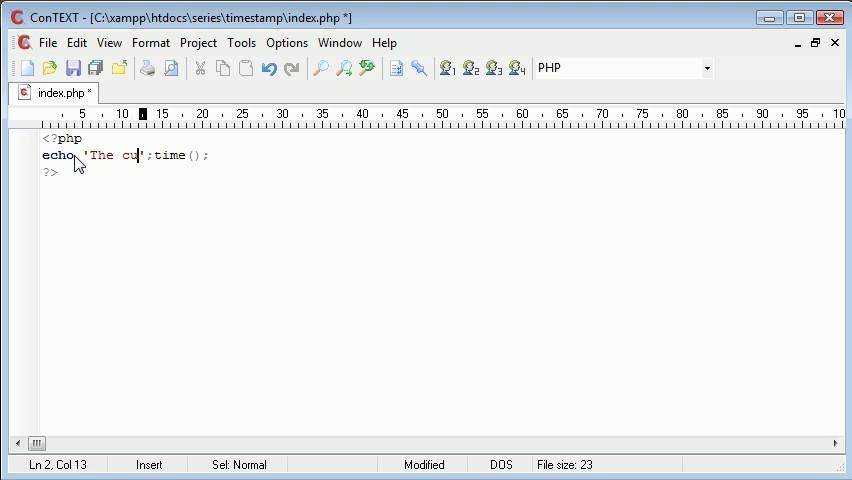
text(rrent time is ')
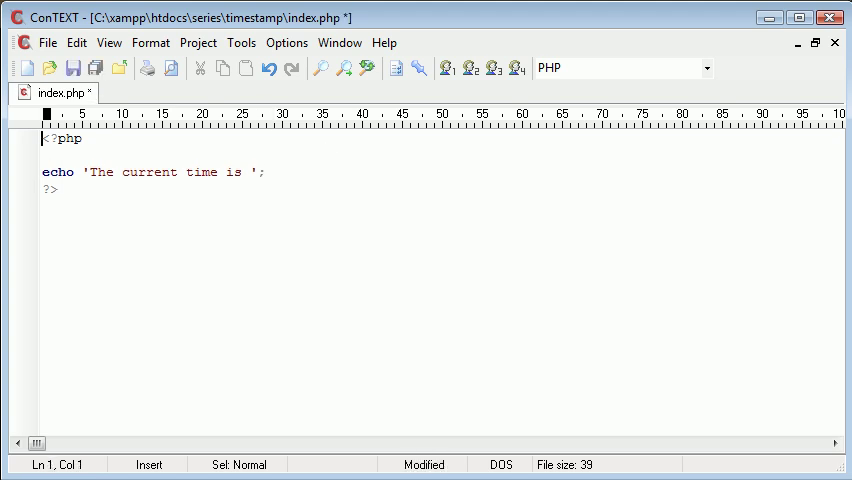
Add $time = time(); and $actual_time = date('', $time); above the echo line.
text($time)
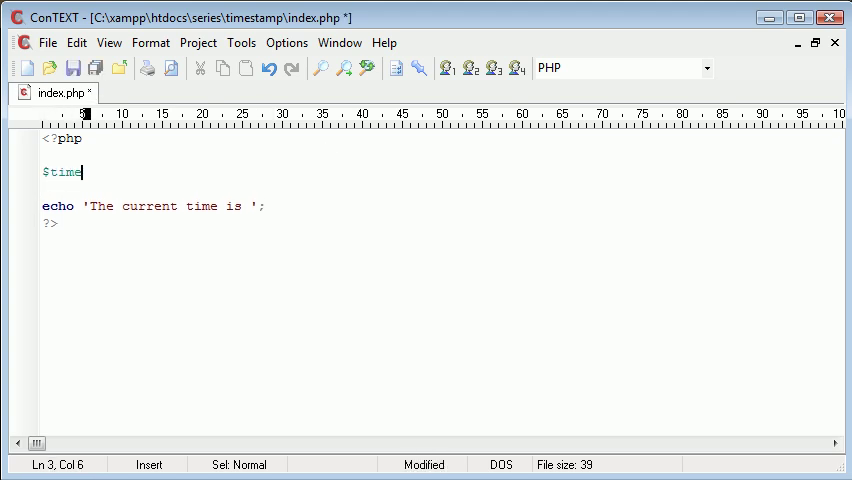
text(= time();)
text($)
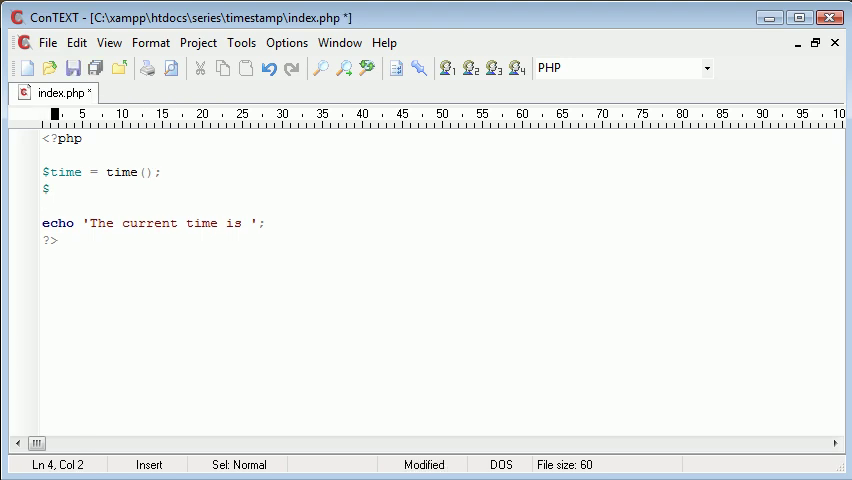
text(actual_)
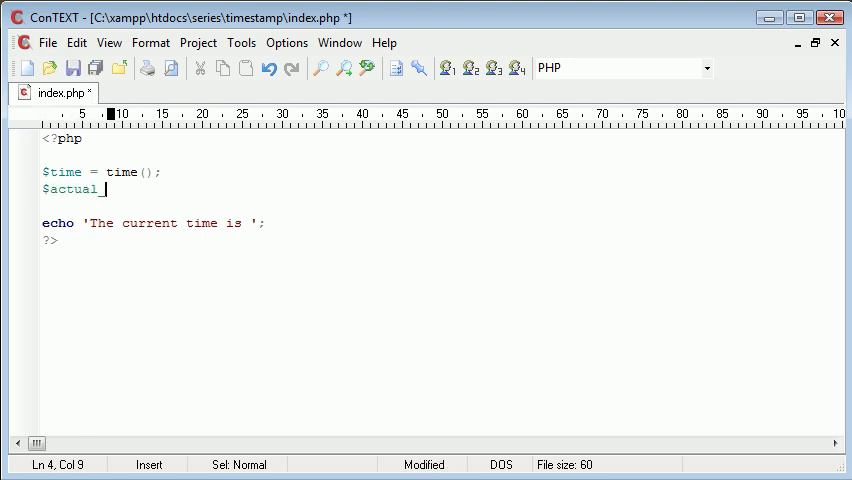
text(time =)
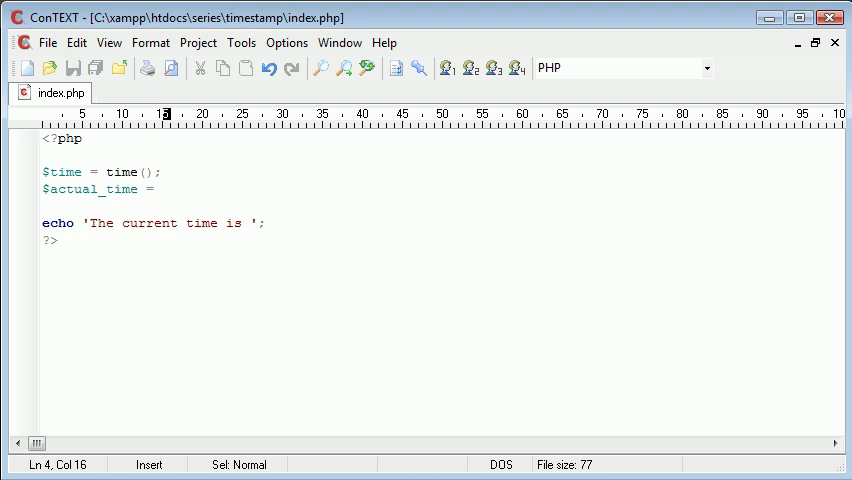
text(date();)
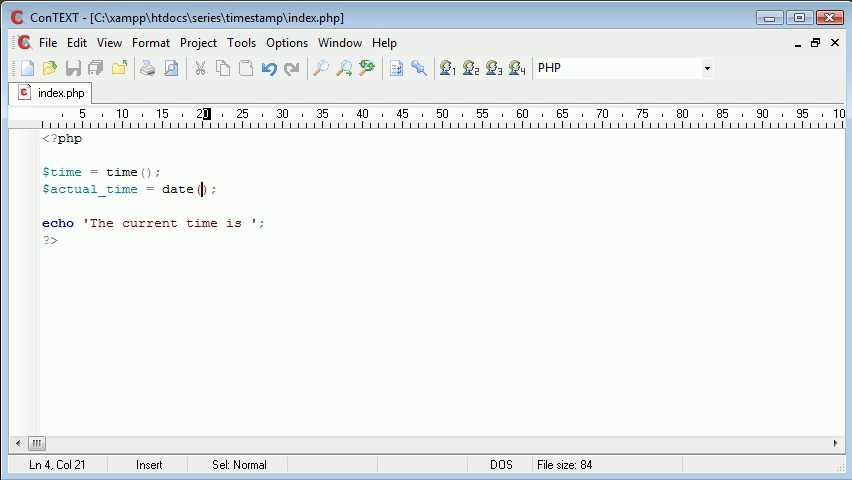
text('')
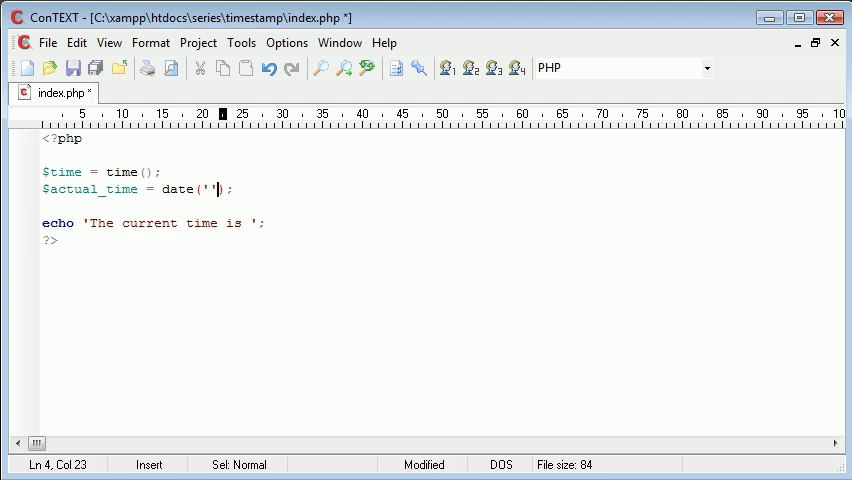
text(h)
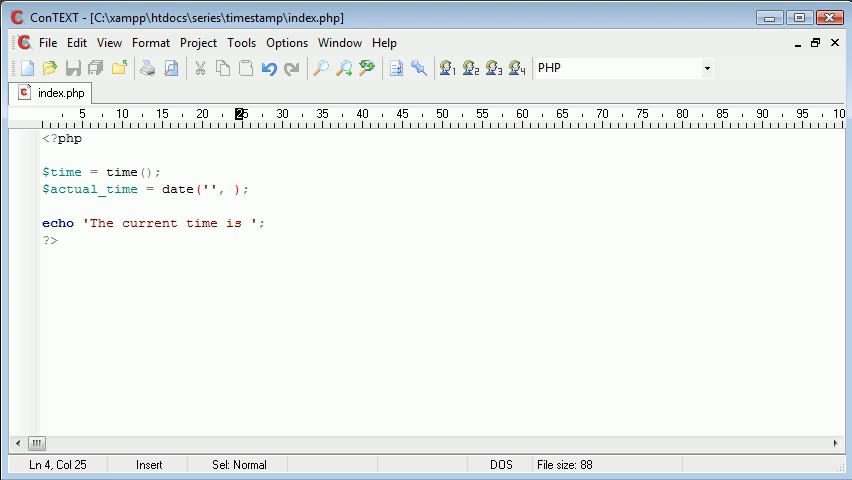
text($time)
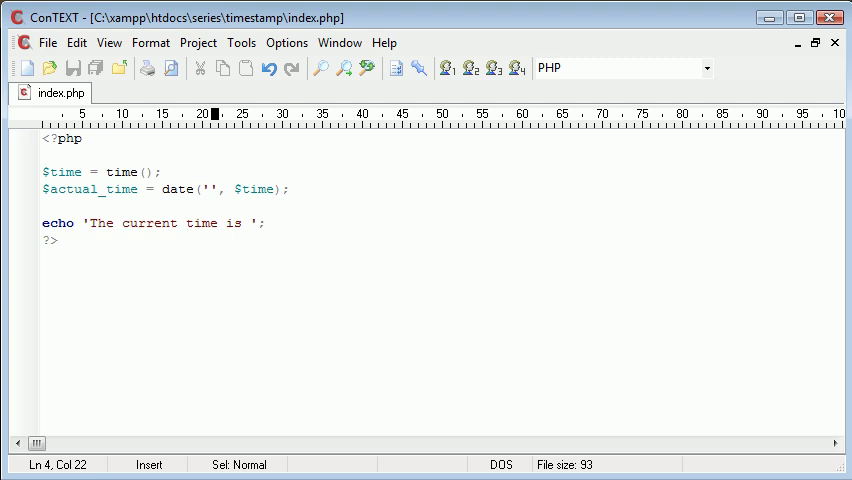
Append .$actual_date to the end of the echo line.
click(232, 224)
text(.$actual)
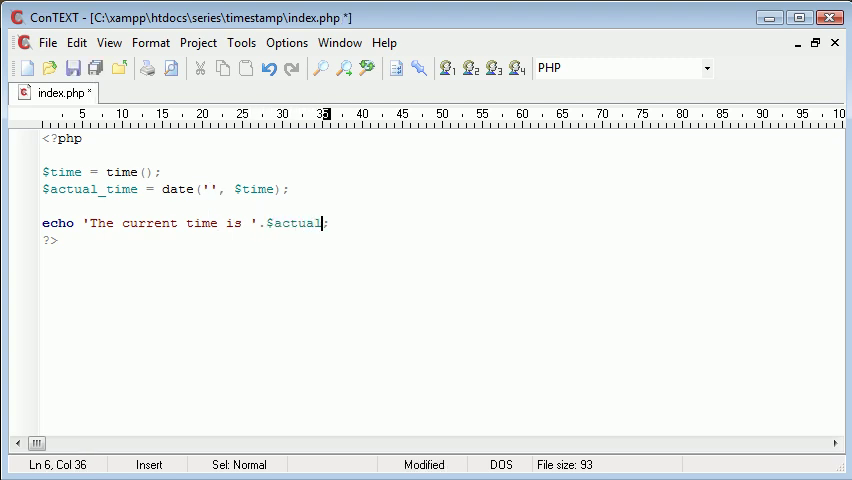
text(_date)
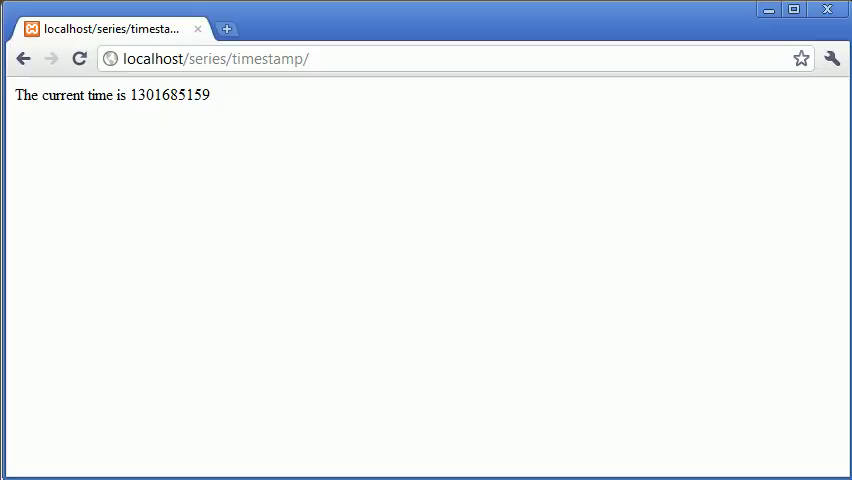
click(80, 58)
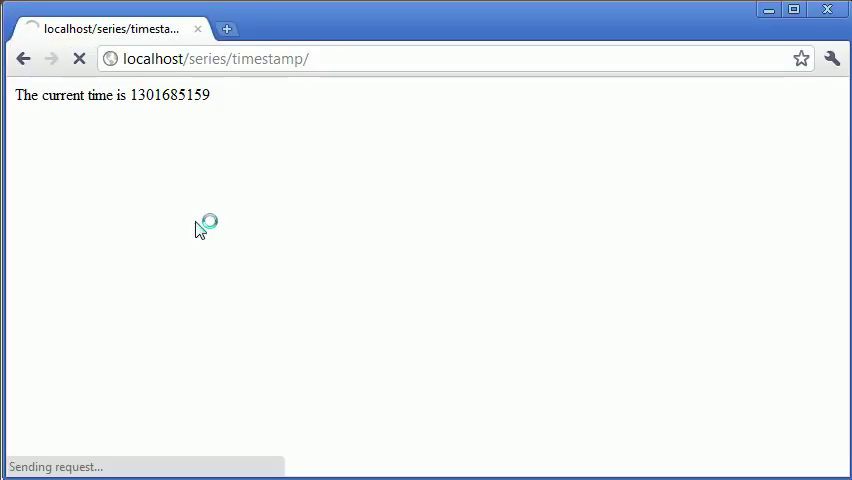
click(80, 58)
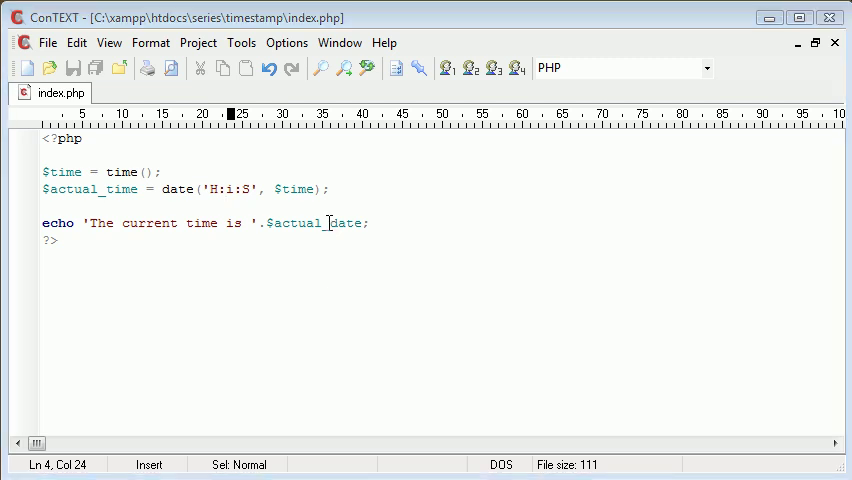
Correct the echoed variable to $actual_time and save the script.
text(time)
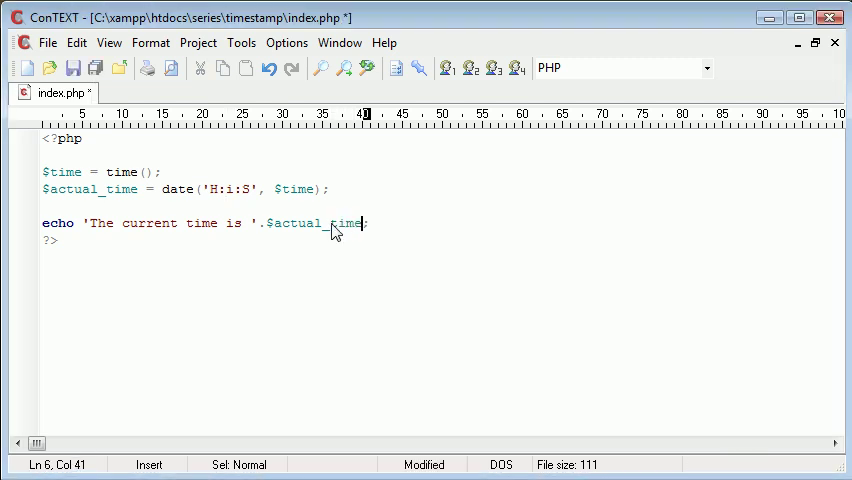
key(ctrl+s)
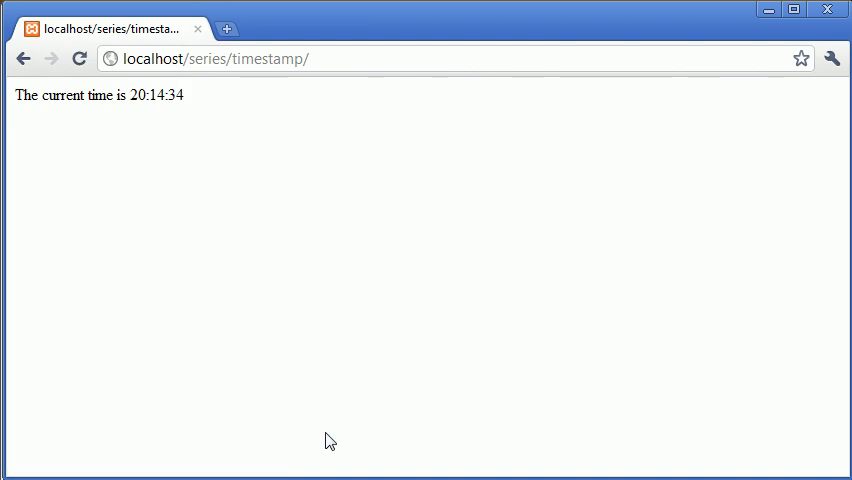
mouse_move(164, 120)
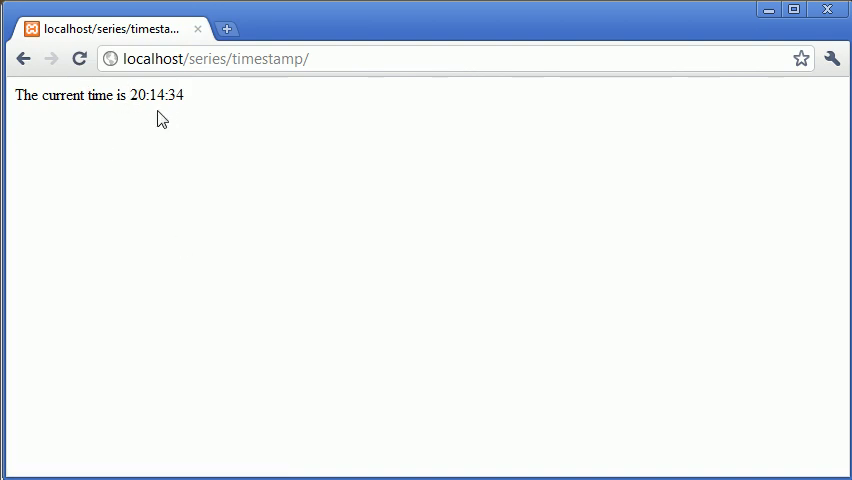
mouse_move(202, 110)
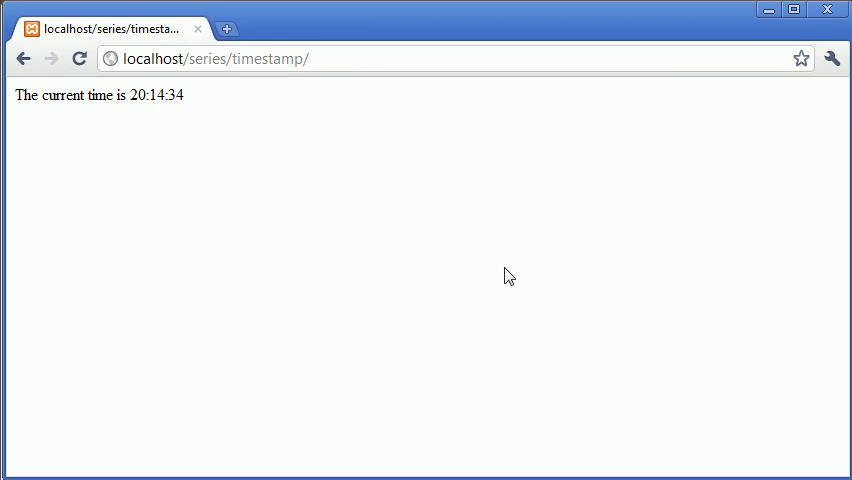
mouse_move(644, 324)
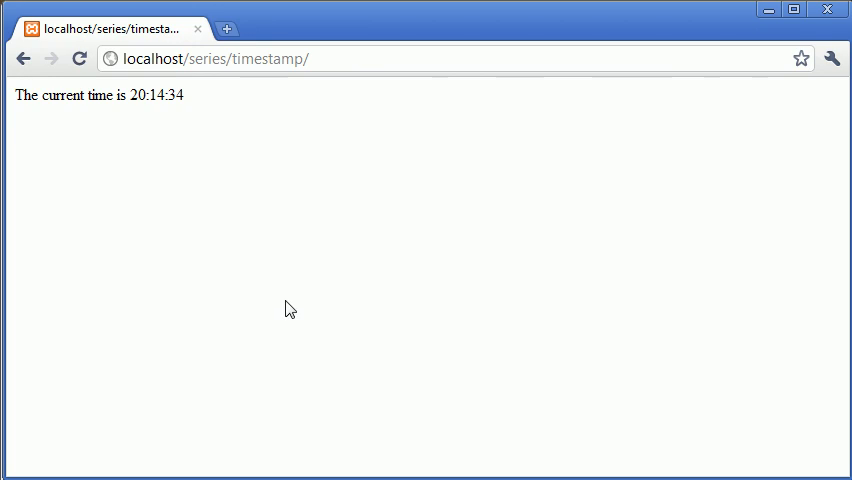
mouse_move(270, 298)
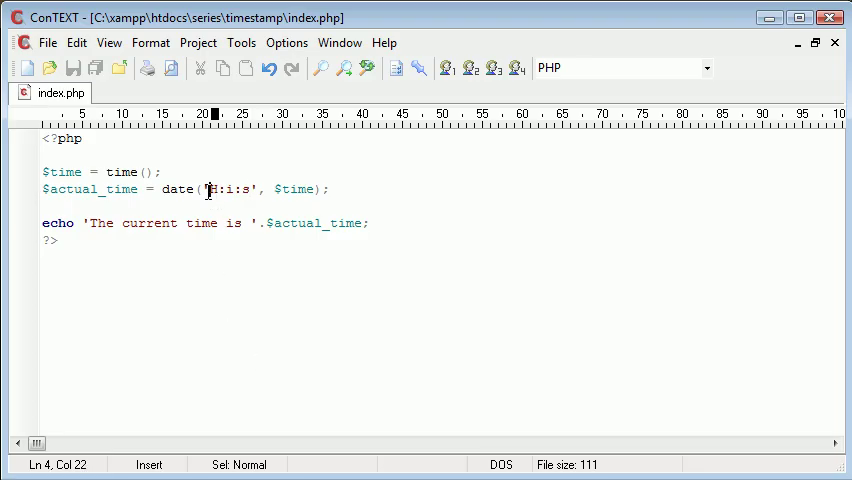
drag(208, 188, 250, 188)
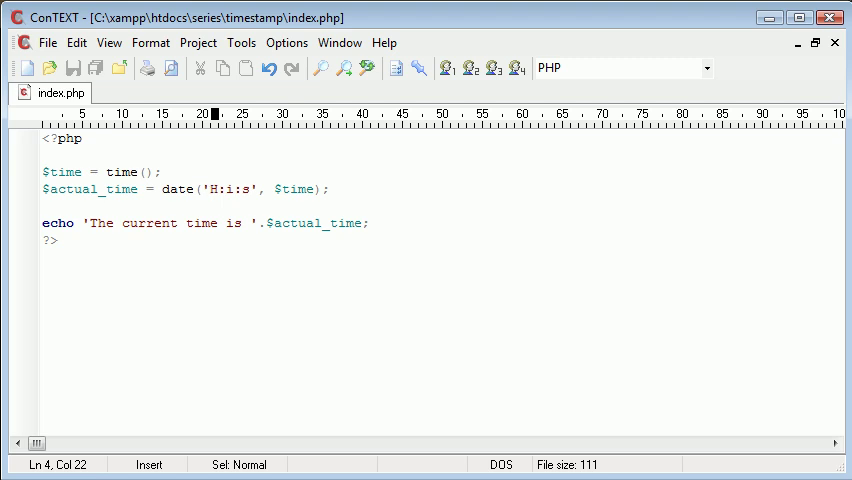
drag(208, 188, 250, 188)
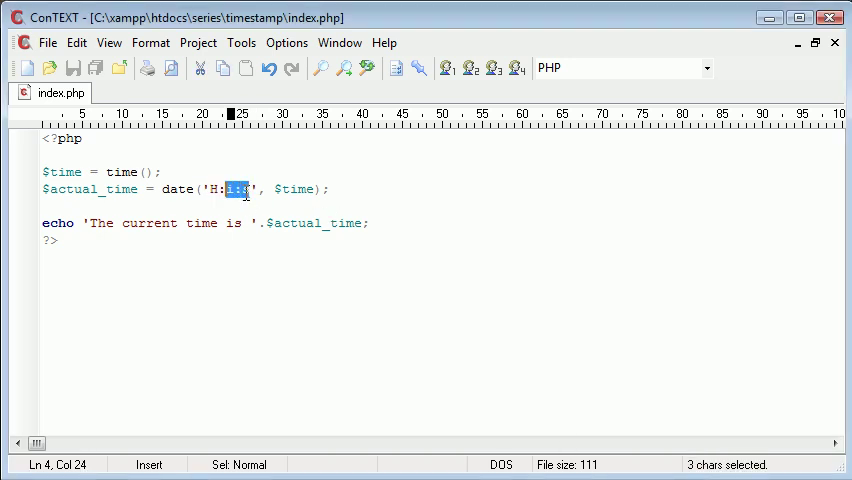
text(D)
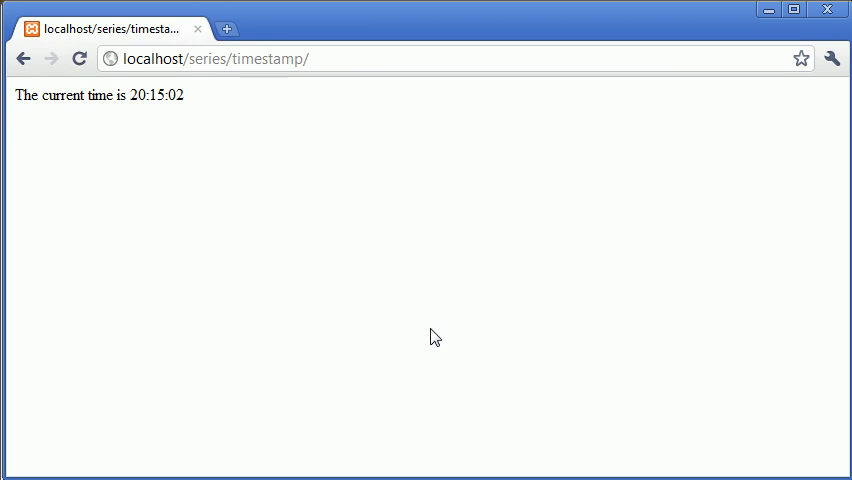
Reload the page in Chrome to see the script's latest output.
click(80, 58)
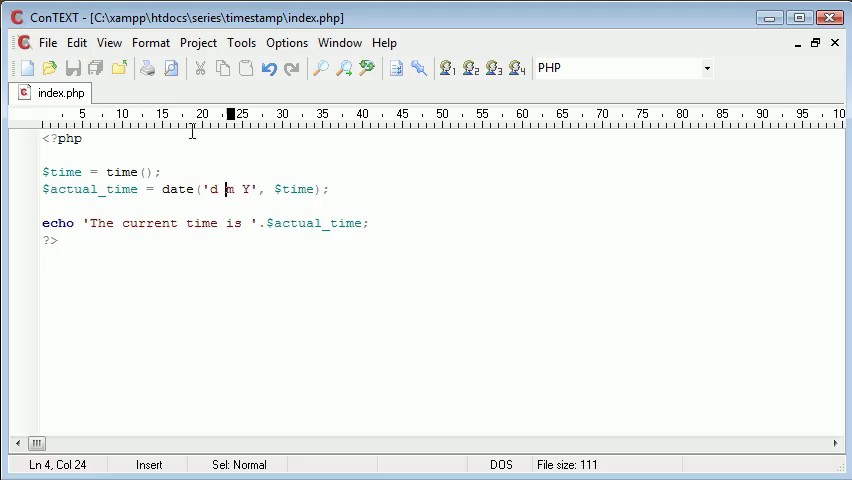
Change the date() format to 'D M Y @ H:i:s' and reword the echo to 'date/time'.
drag(208, 188, 250, 188)
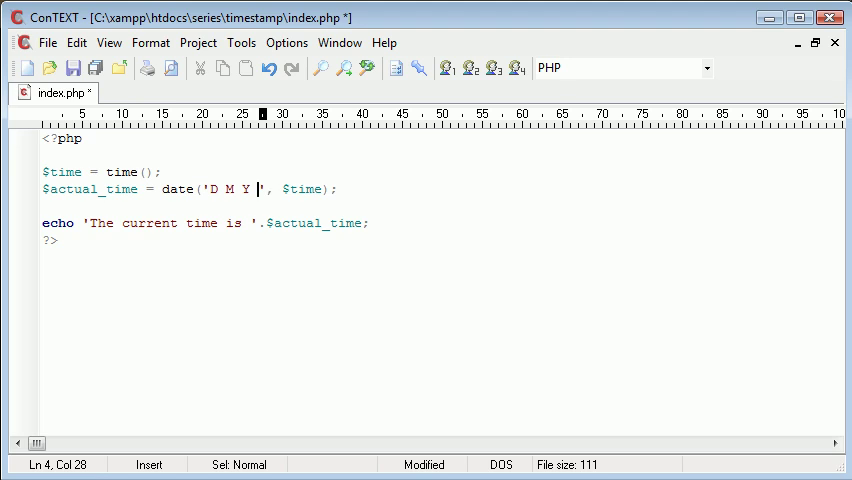
click(228, 224)
text(date/)
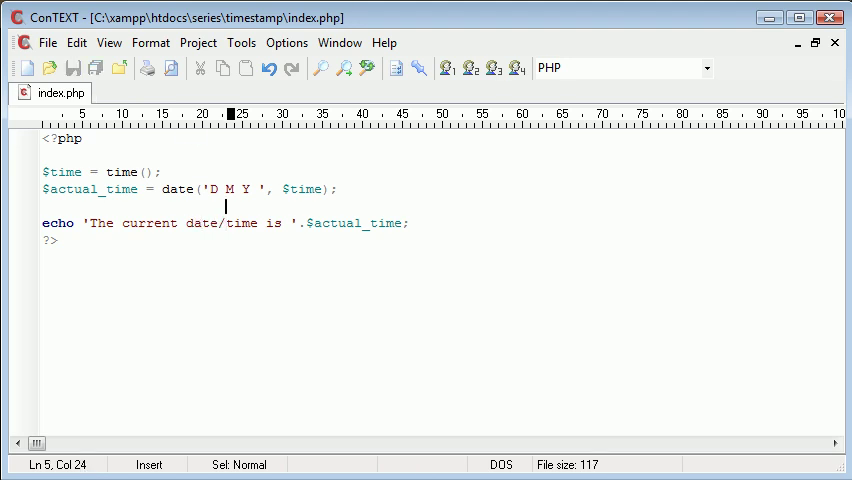
text(@)
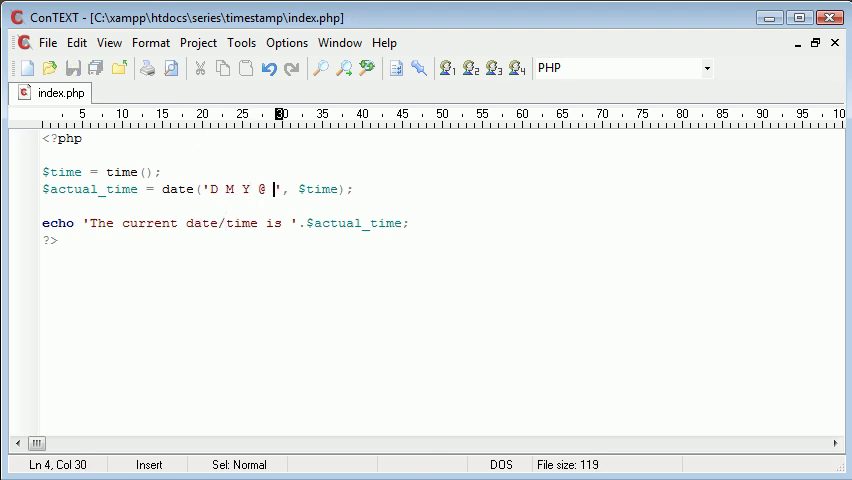
text(H;I)
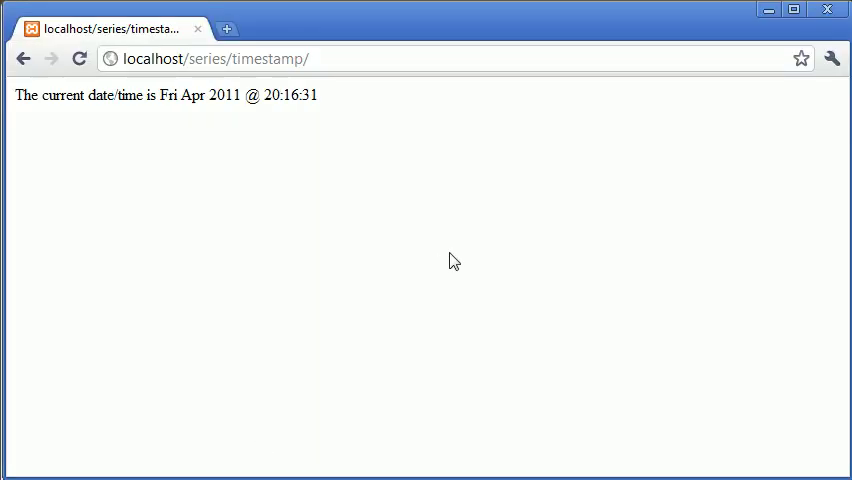
mouse_move(172, 124)
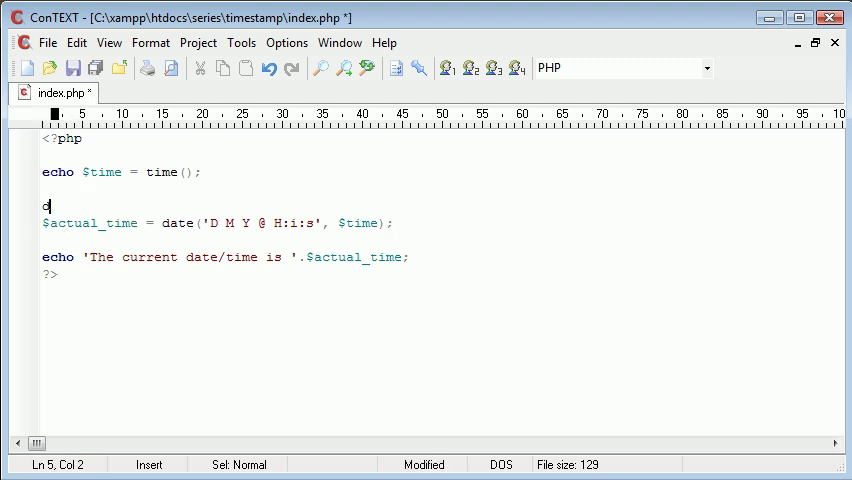
Echo the raw time() value and add a die(); line after it, then save.
text(die();)
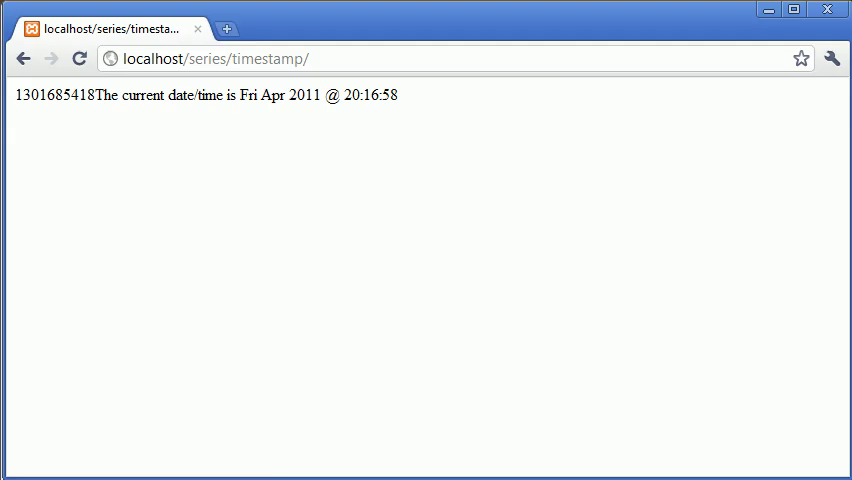
Reload the page to show only 'The current date/time is Fri Apr 2011 @ 20:17:04'.
click(80, 58)
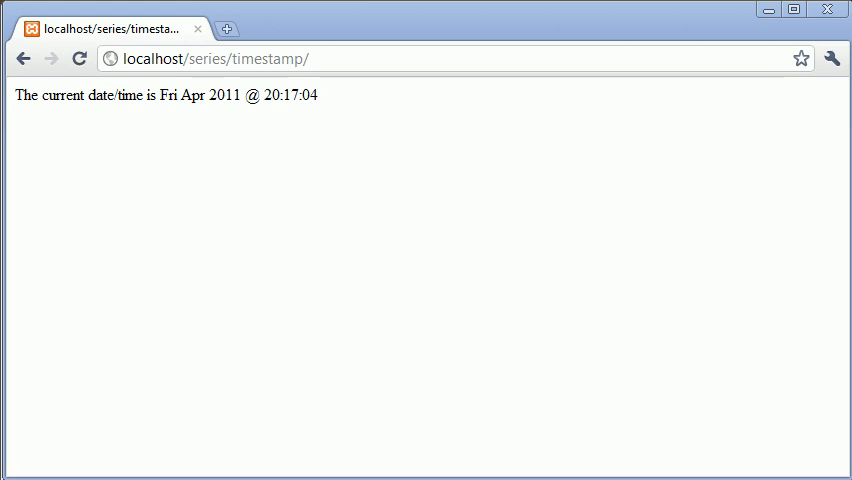
mouse_move(208, 114)
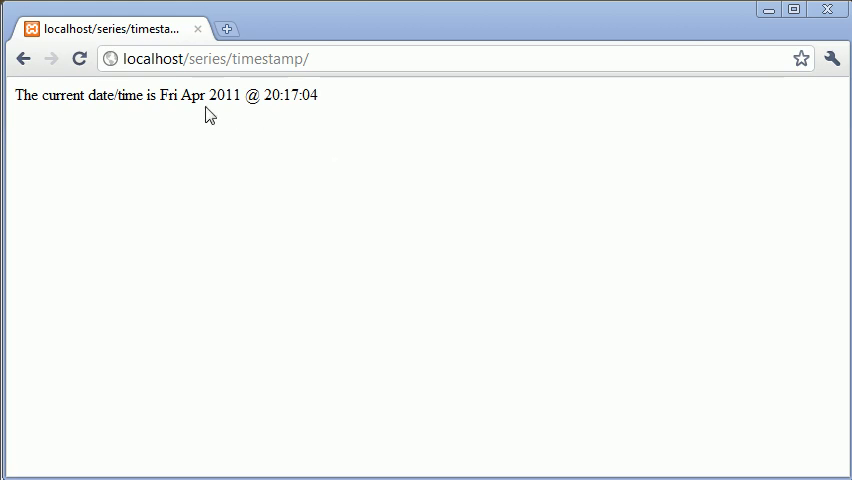